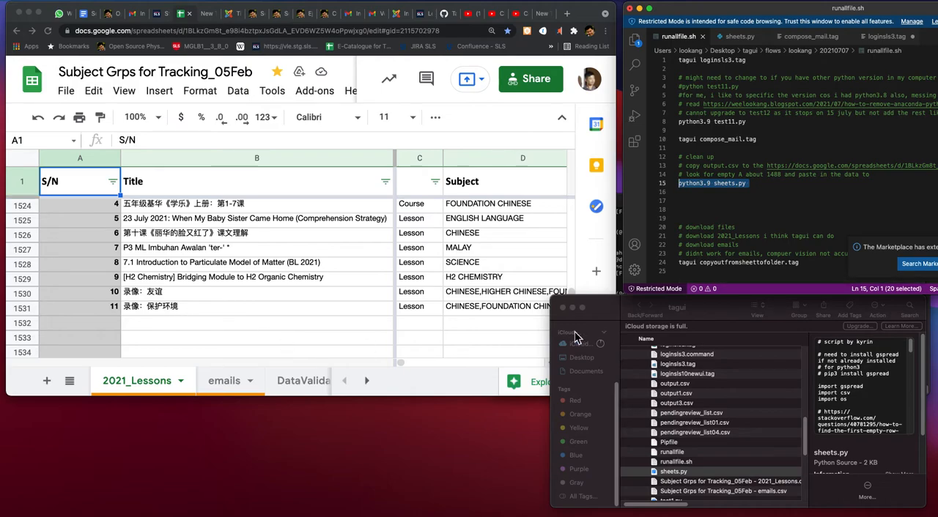
{"action": "mouse_move", "coordinate": [452, 324]}
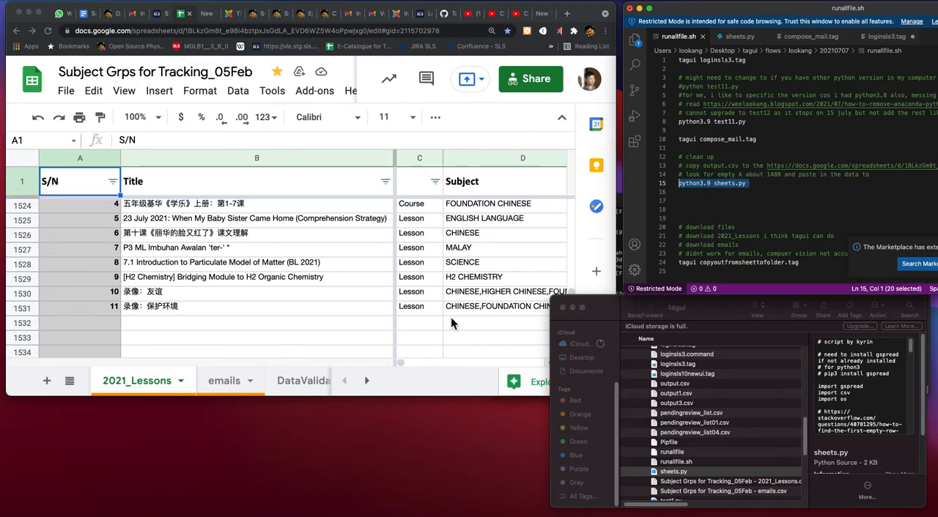
{"action": "mouse_move", "coordinate": [119, 316]}
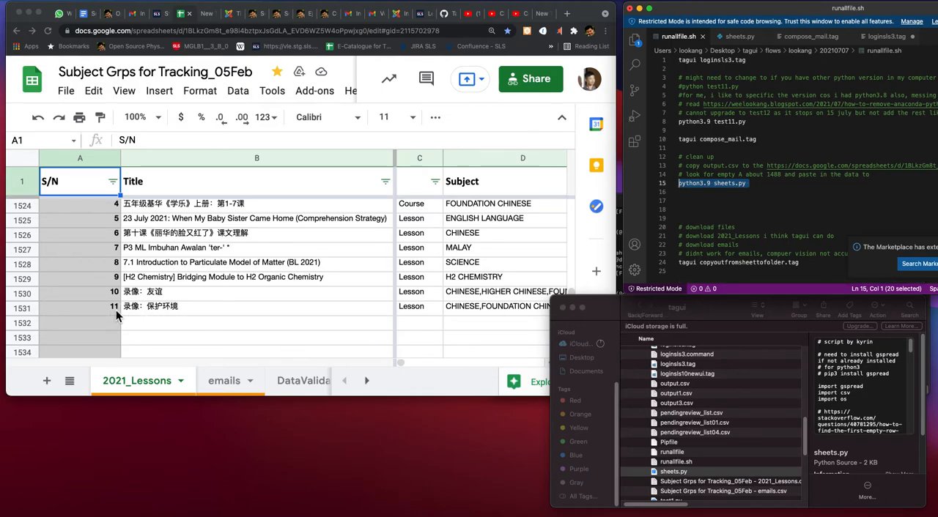
{"action": "mouse_move", "coordinate": [153, 331]}
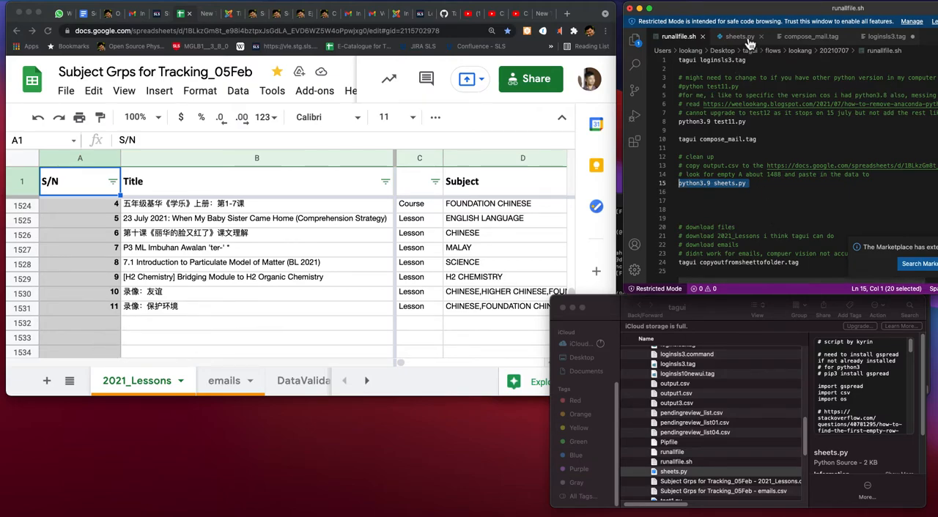
- View sheets.py and scroll to the client_secret.json path, output.csv loop and service-account connection
{"action": "left_click", "coordinate": [739, 36]}
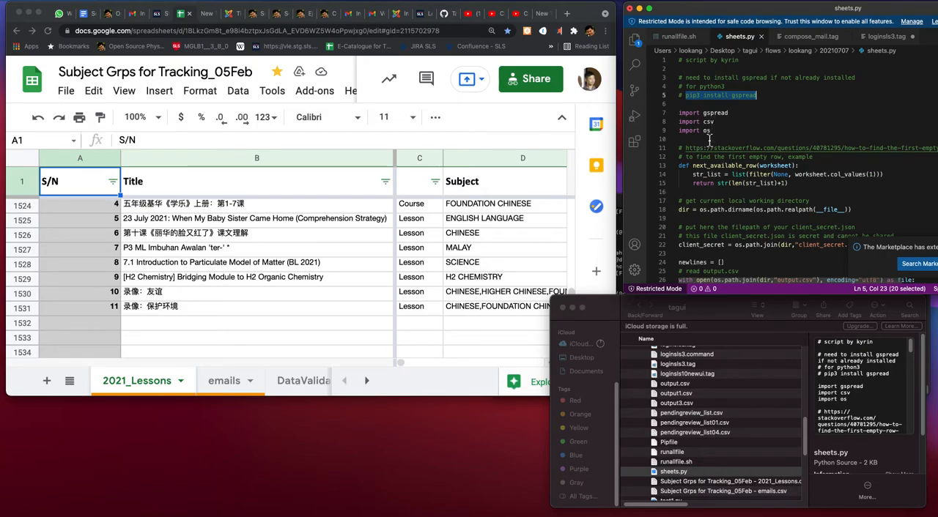
{"action": "scroll", "scroll_direction": "down", "scroll_amount": 3}
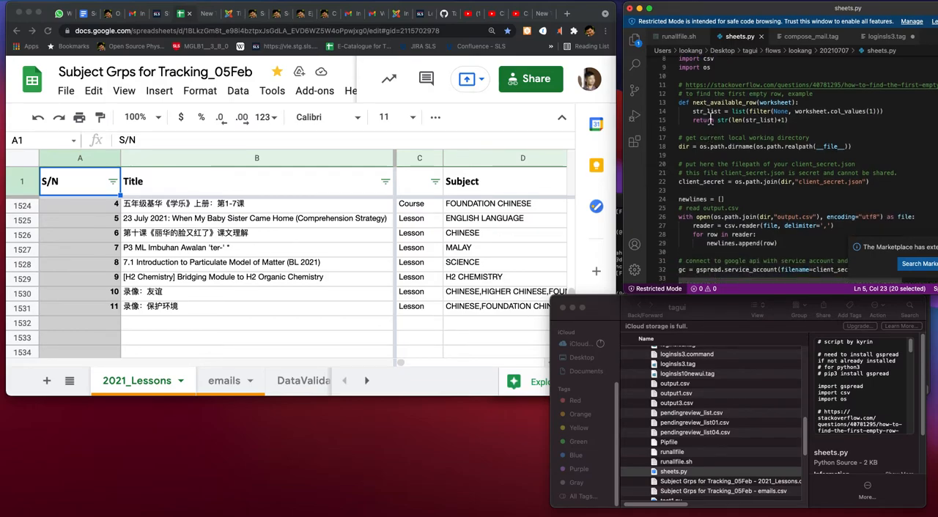
{"action": "scroll", "scroll_direction": "down", "scroll_amount": 3}
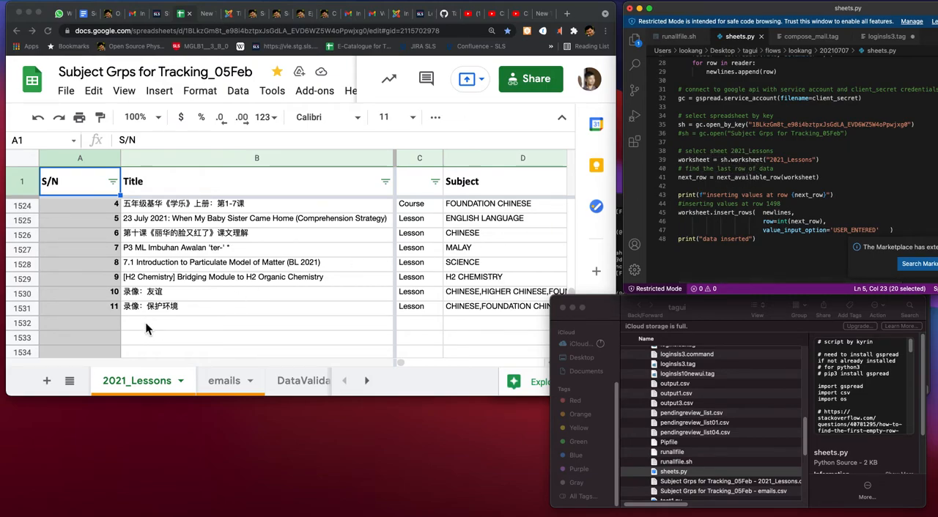
{"action": "mouse_move", "coordinate": [101, 329]}
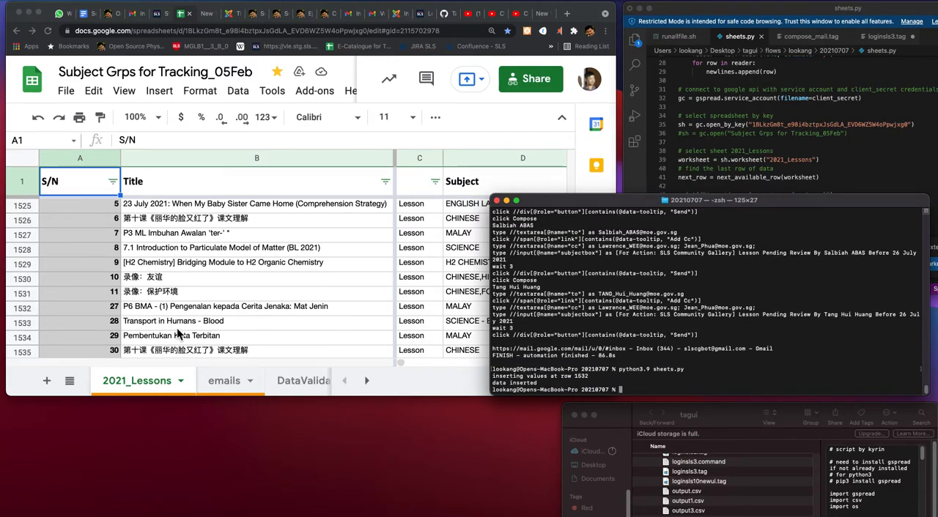
- Scroll the 2021_Lessons sheet to view the new lesson rows 1532–1535
{"action": "scroll", "scroll_direction": "down", "scroll_amount": 3}
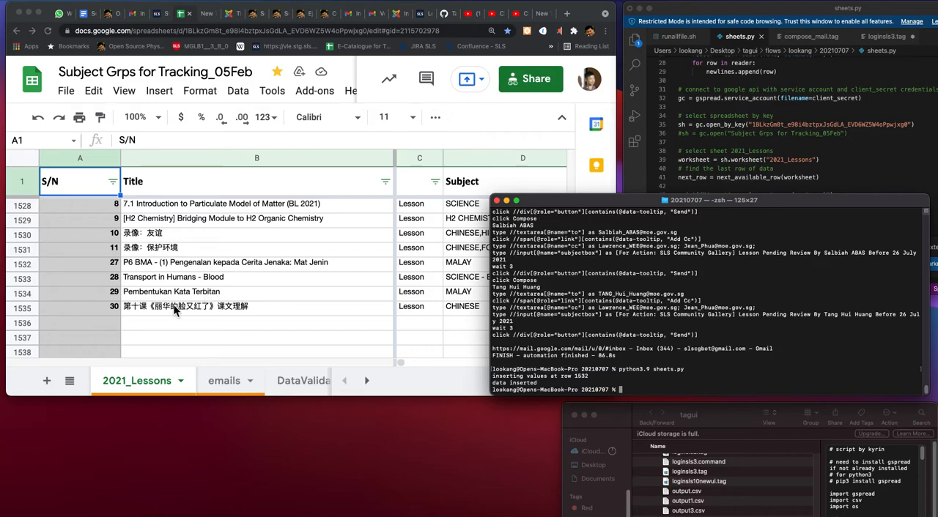